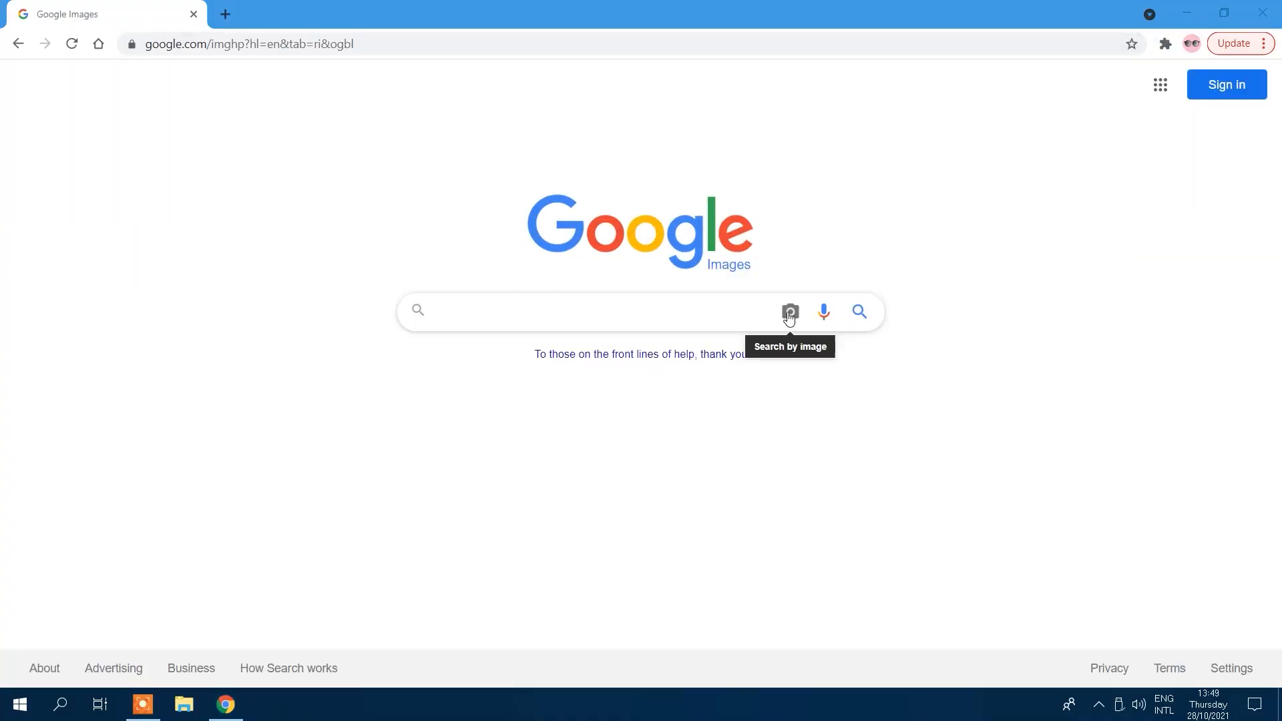
# - Preview the Google, Bing and Yandex image-search options, then return to a new tab
pyautogui.click(788, 313)
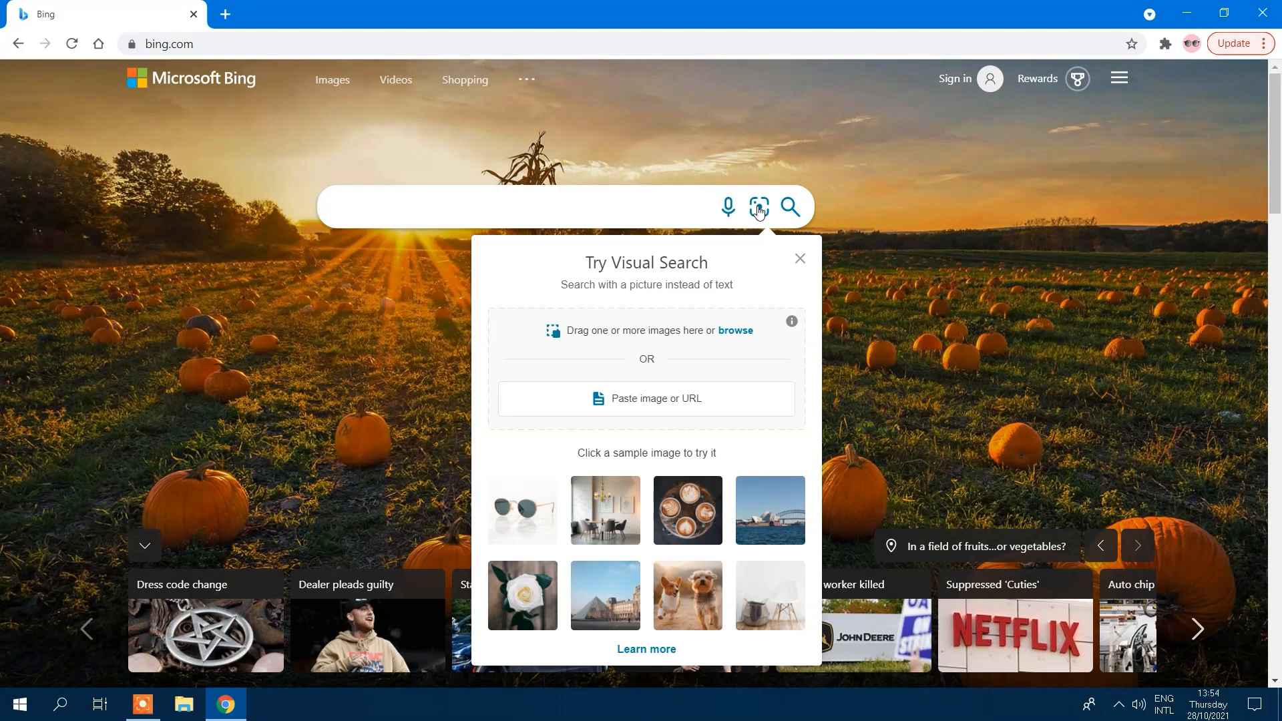
pyautogui.click(645, 398)
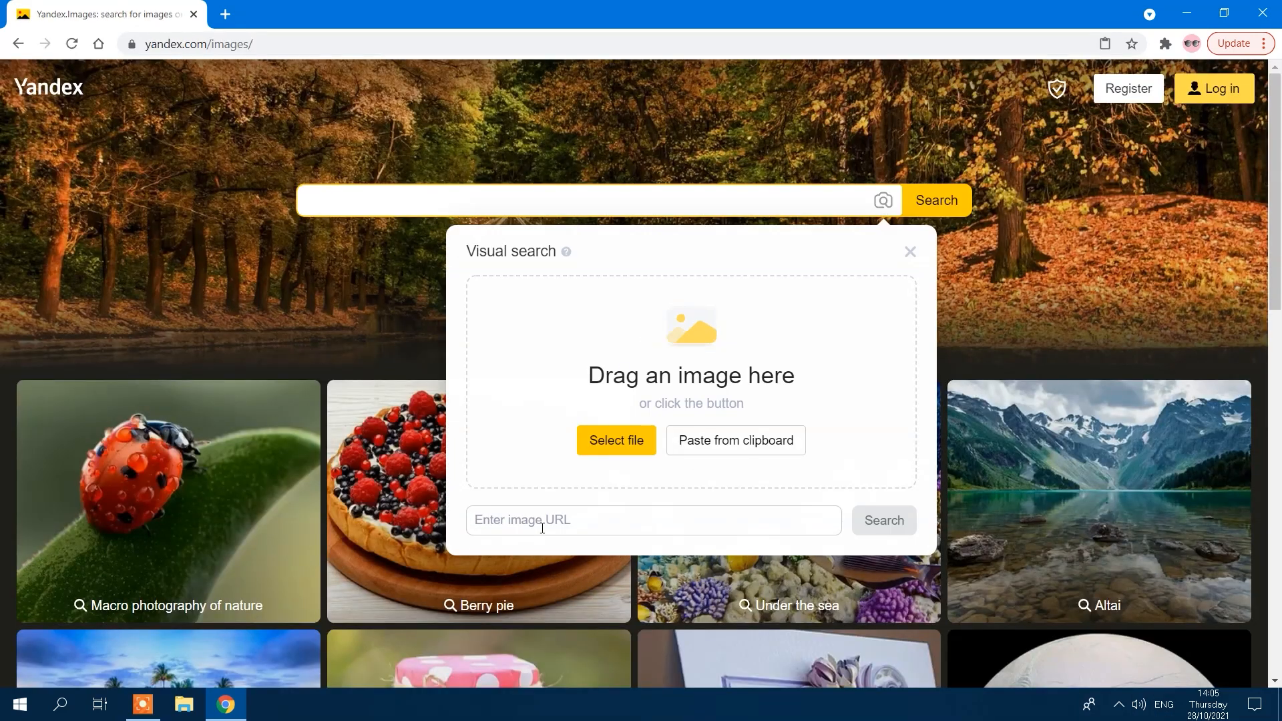
pyautogui.click(225, 14)
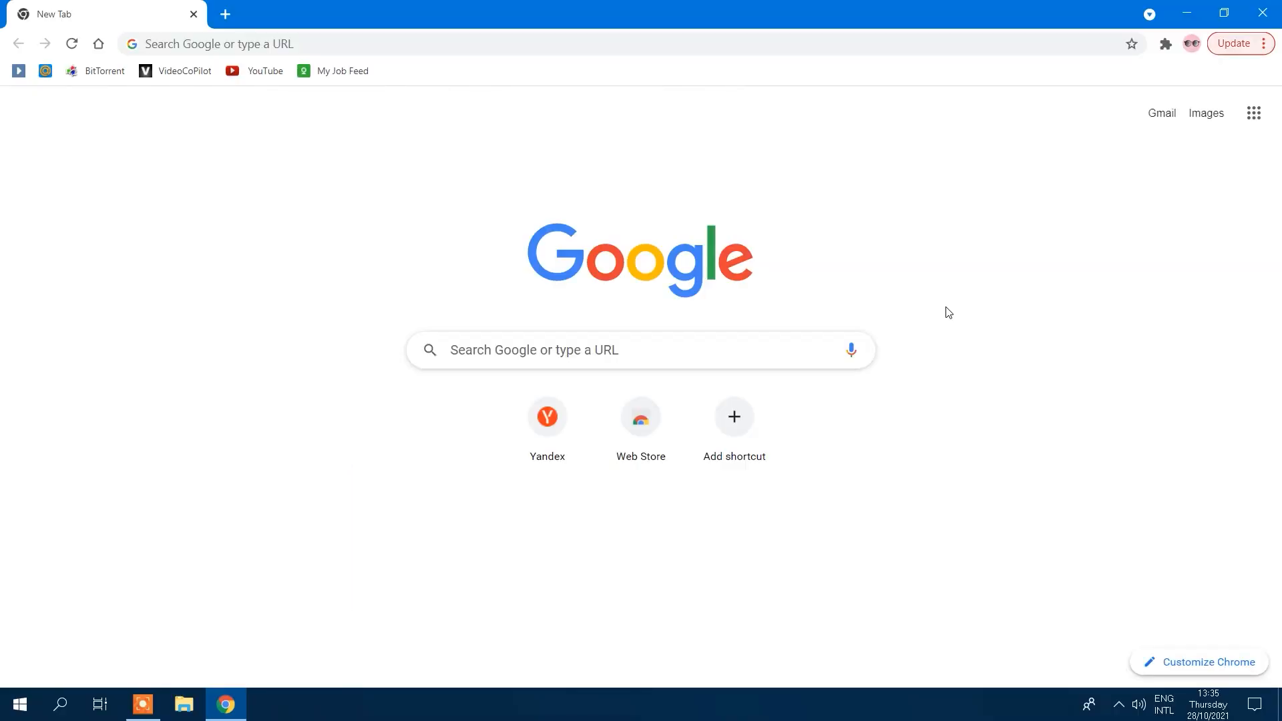
# - Go to images.google.com from the address bar
pyautogui.write('imag')
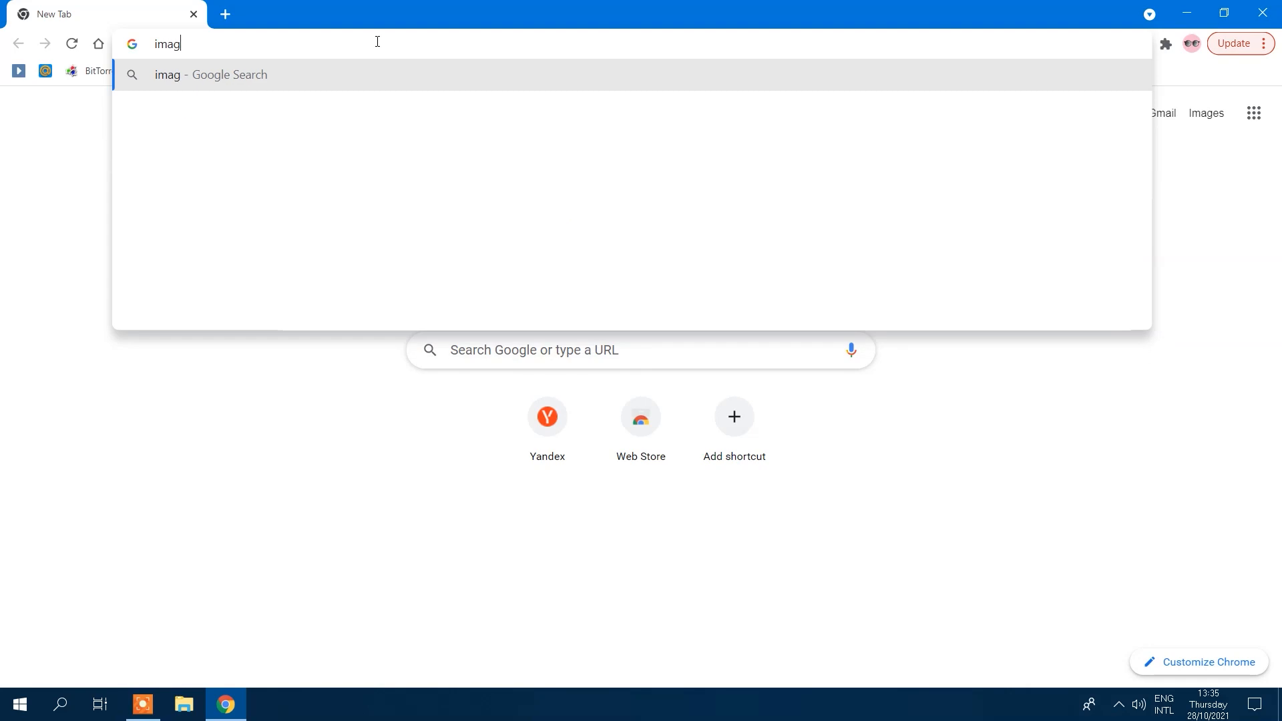
pyautogui.write('images.google.com')
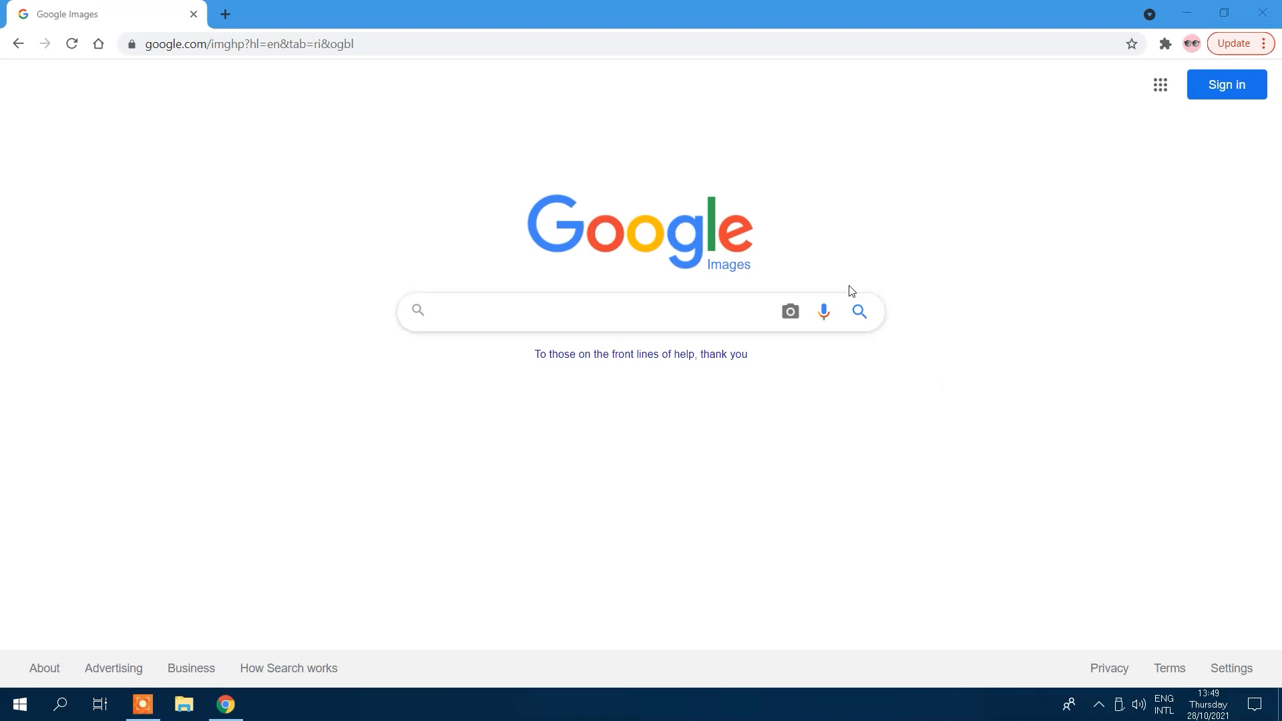
pyautogui.moveTo(788, 311)
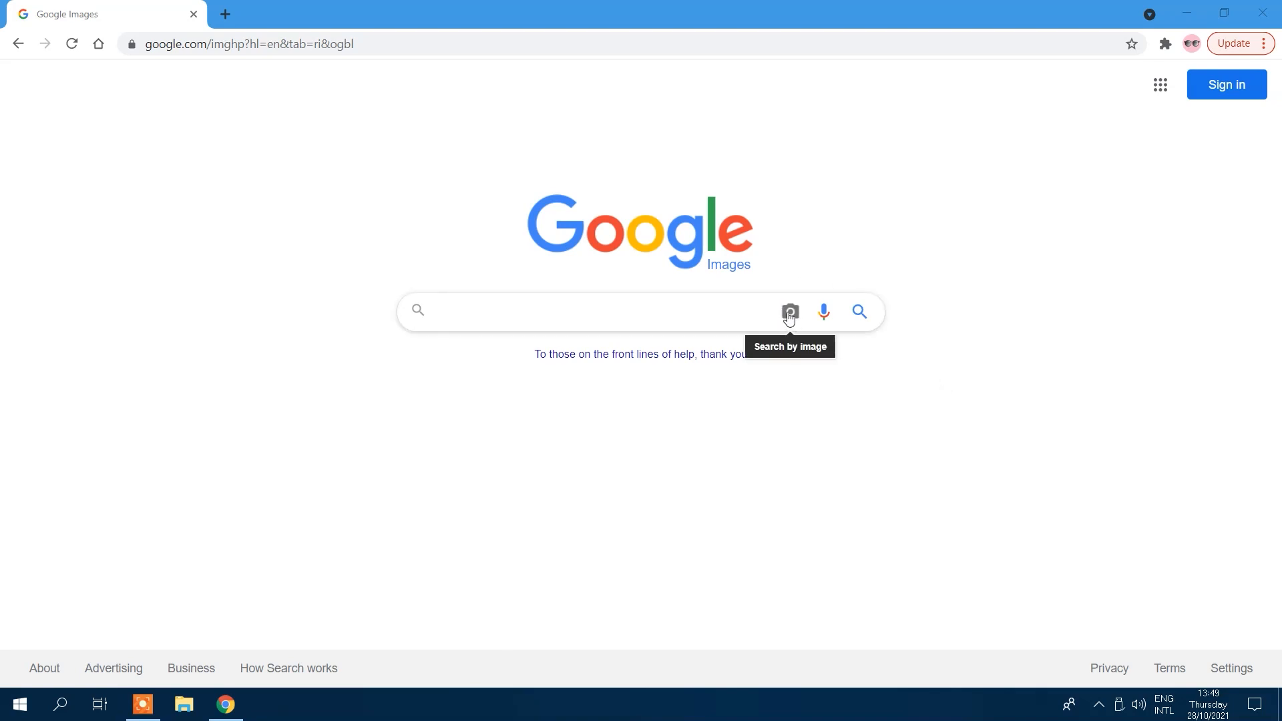
# - Reverse-search Google Images by pasting the ice cream logo's image URL
pyautogui.click(788, 311)
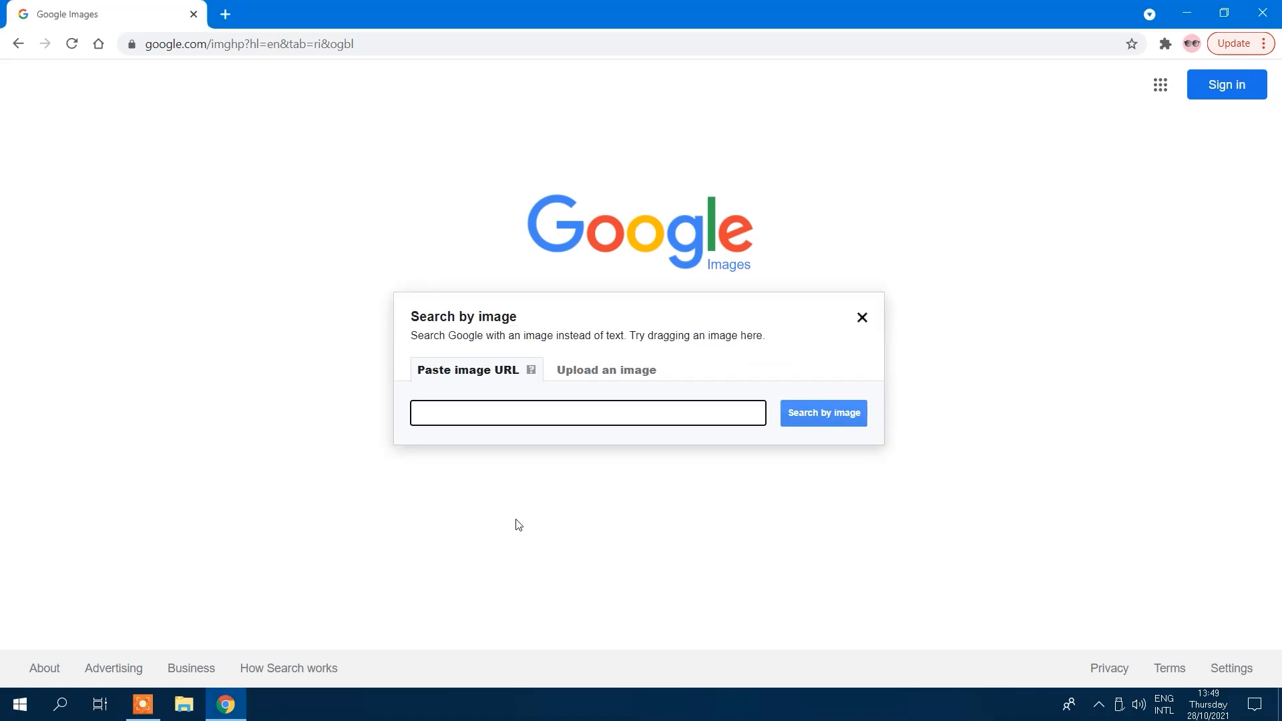
pyautogui.click(587, 412)
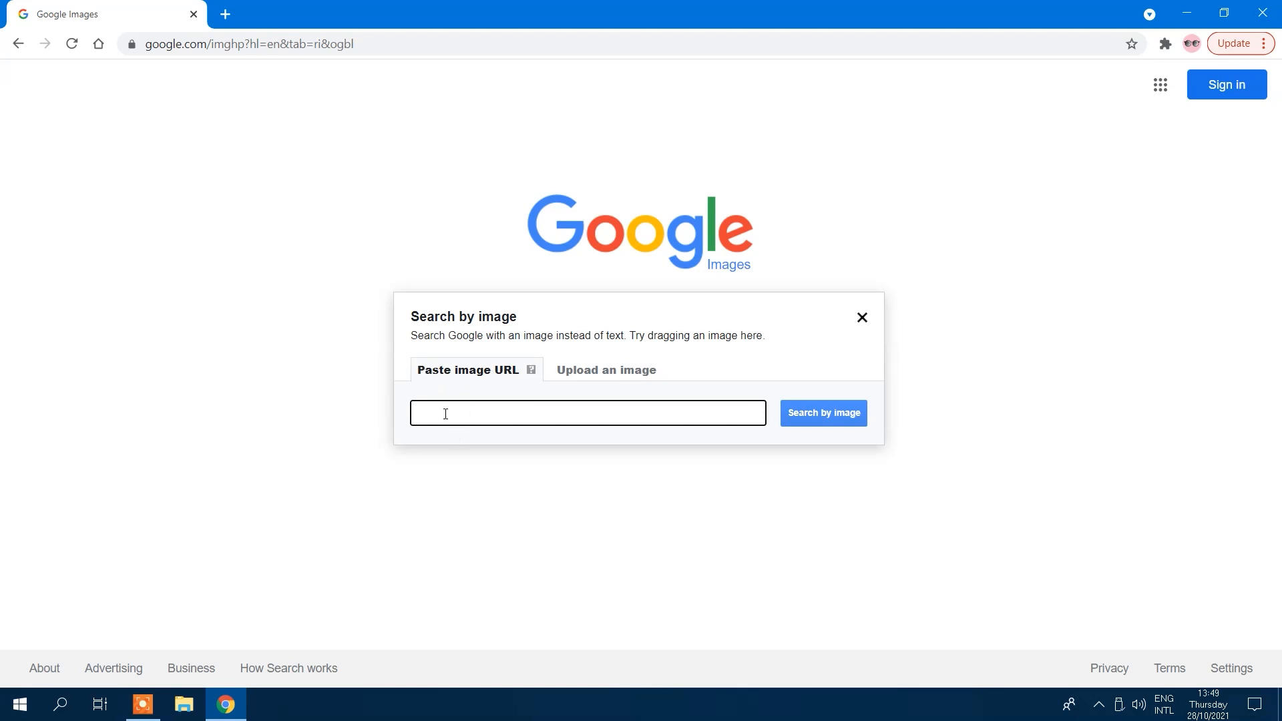
pyautogui.press('ctrl+v')
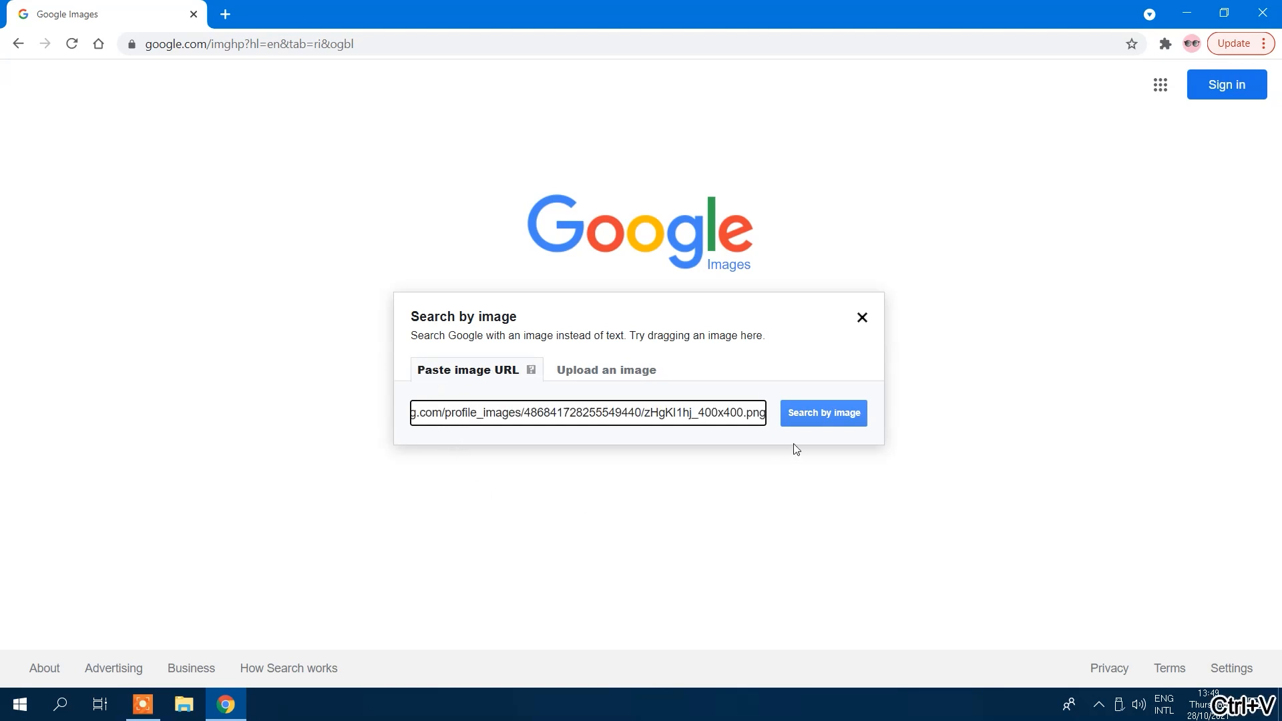
pyautogui.click(822, 412)
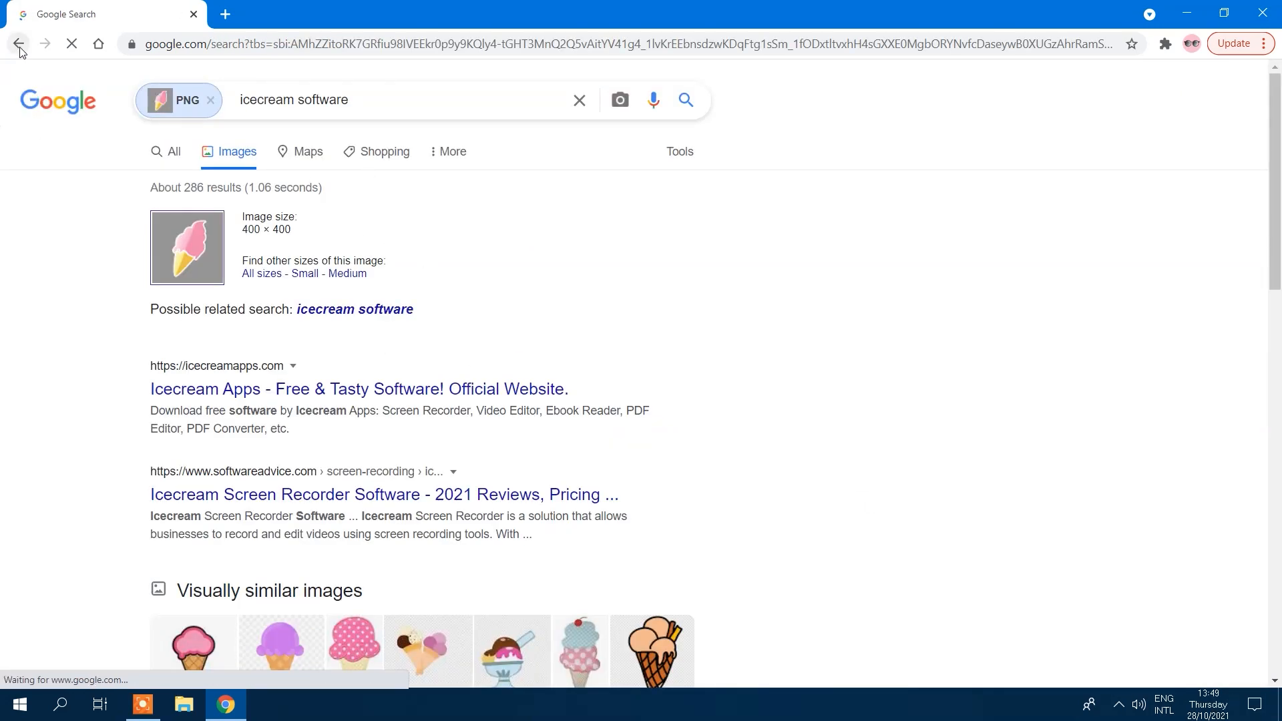
# - Search Google Images again by uploading the local file My Picture.png
pyautogui.click(18, 44)
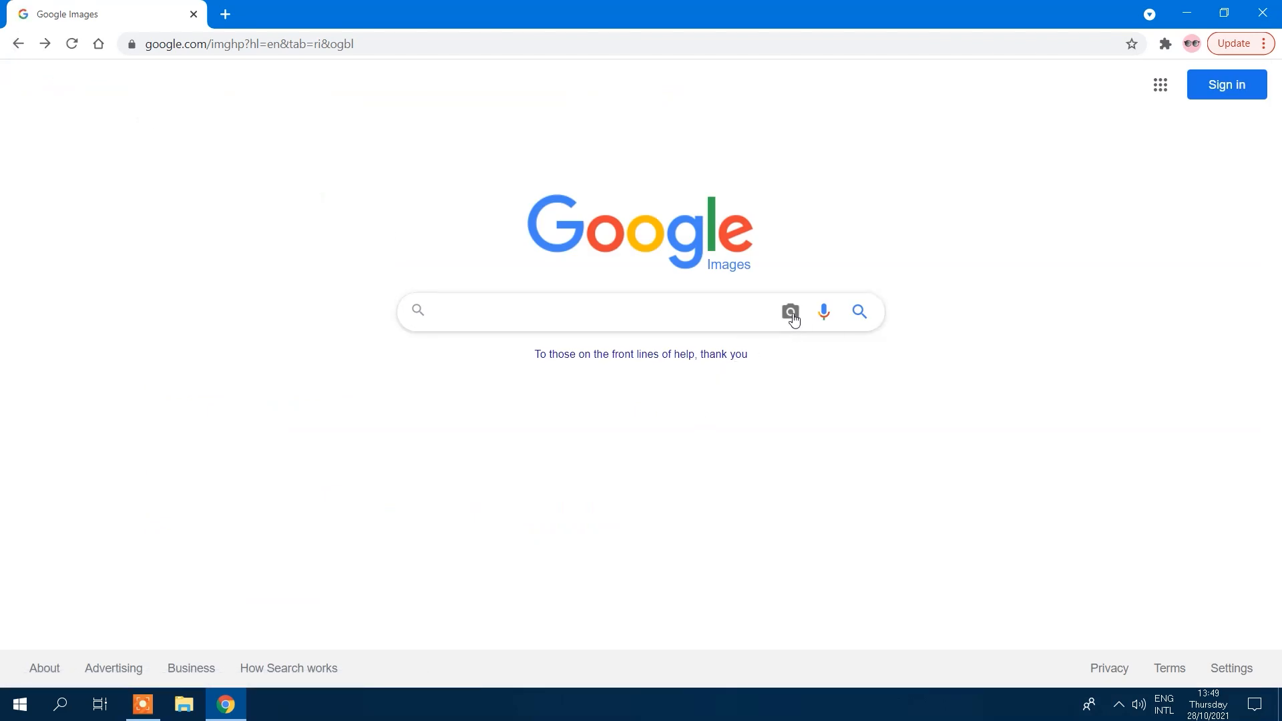
pyautogui.click(790, 312)
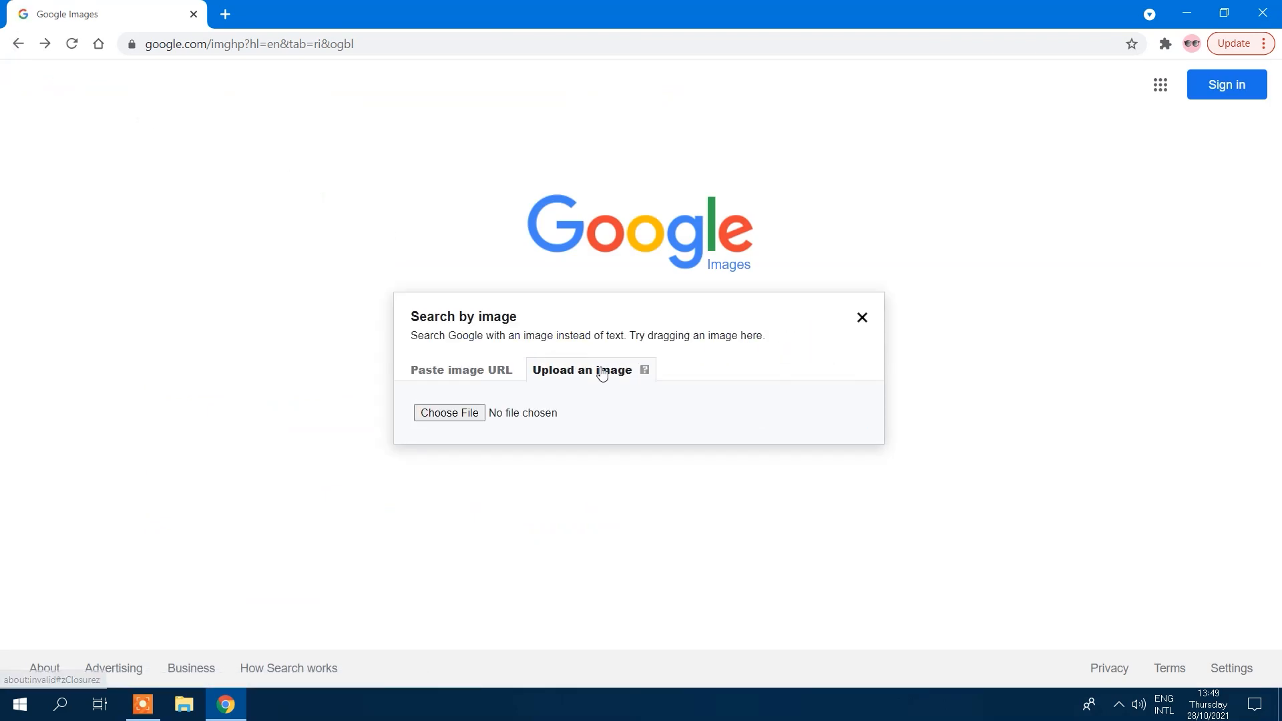
pyautogui.click(448, 412)
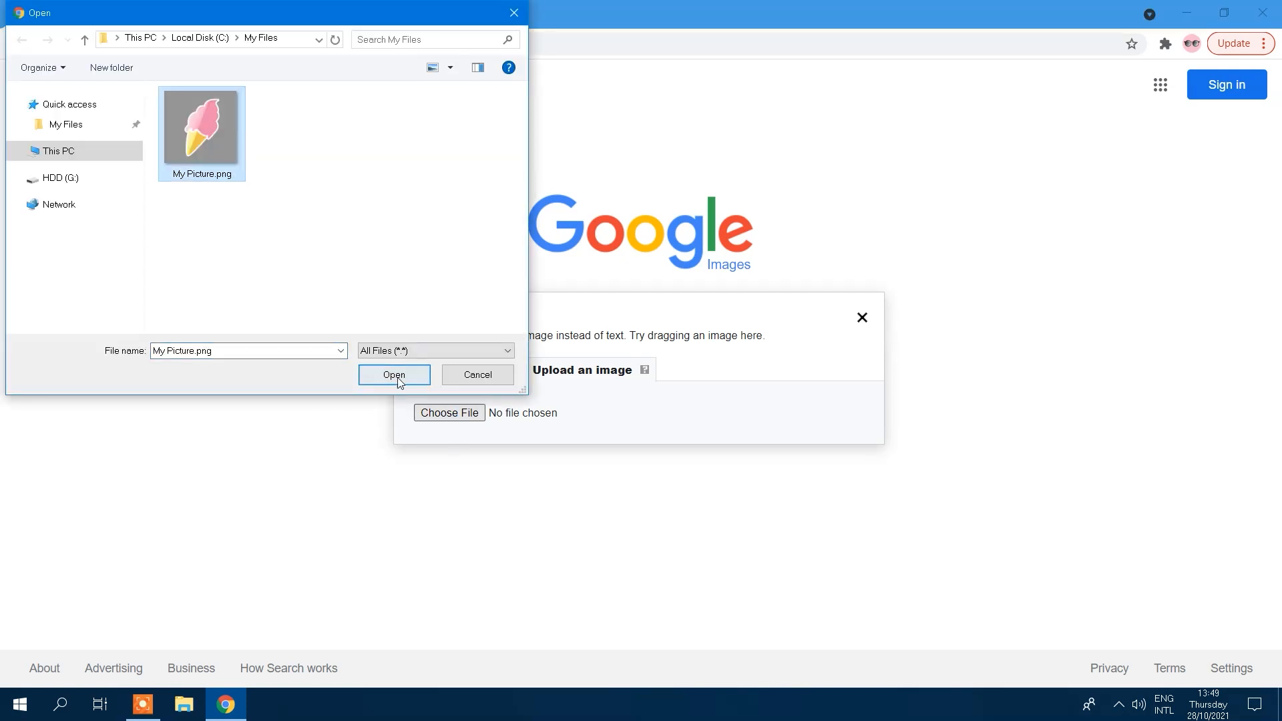
pyautogui.click(393, 375)
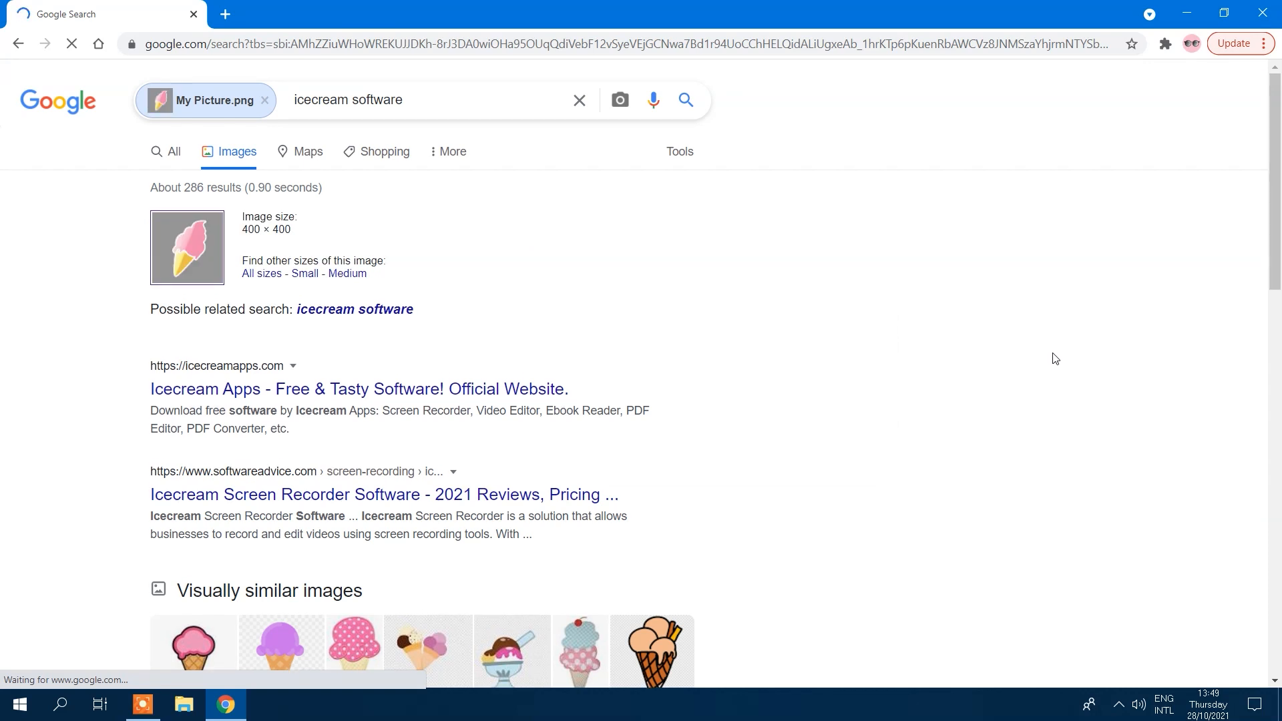
pyautogui.moveTo(896, 339)
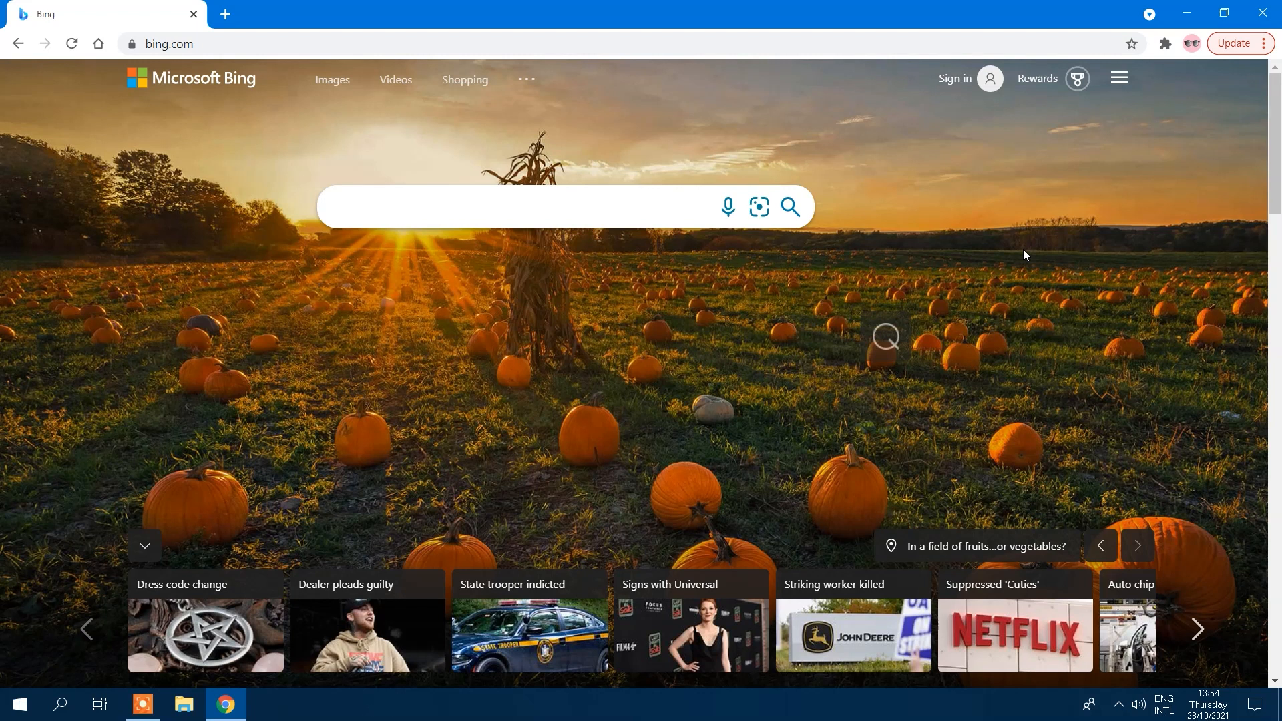
pyautogui.moveTo(1016, 258)
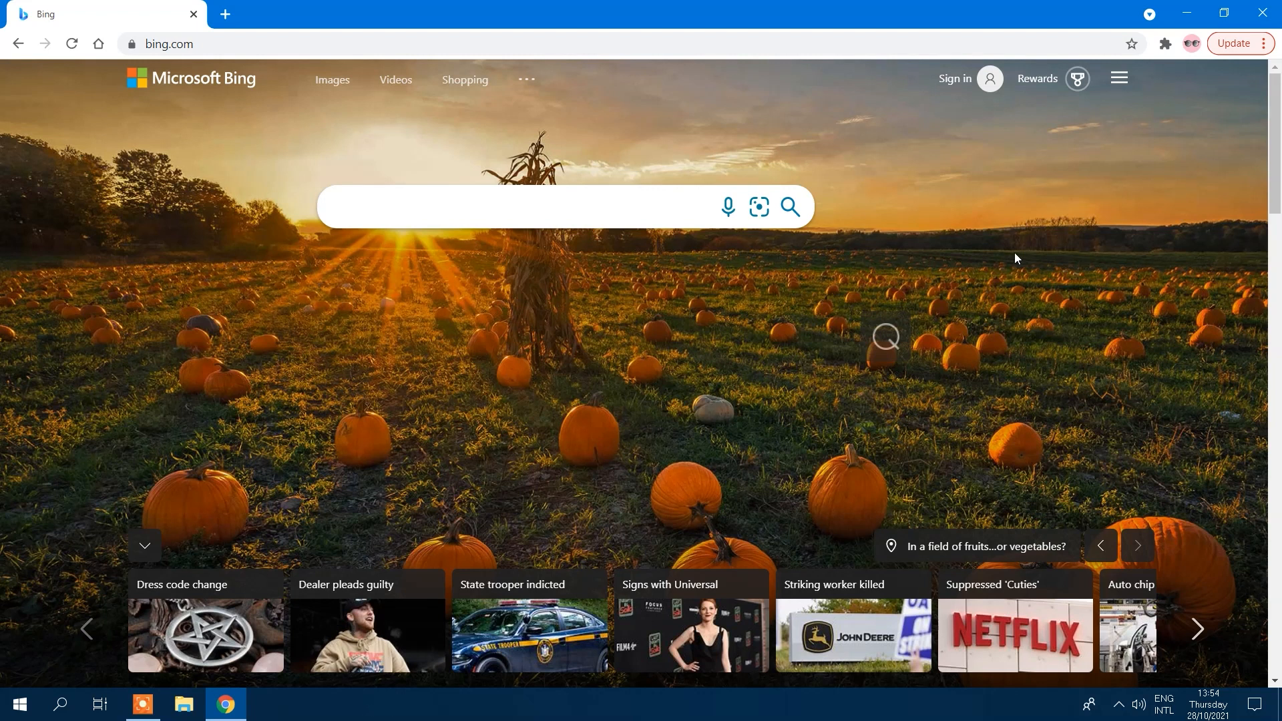
pyautogui.moveTo(758, 207)
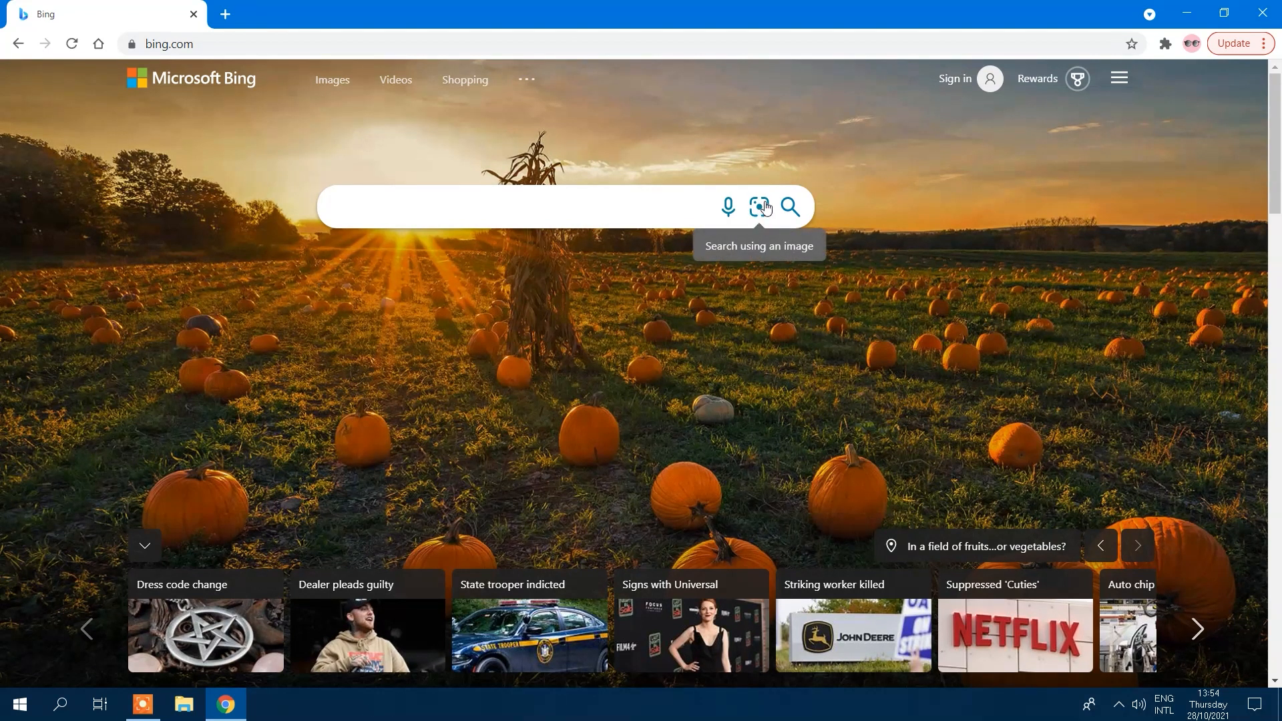
# - Open Bing's Visual Search panel to upload the logo picture
pyautogui.click(759, 207)
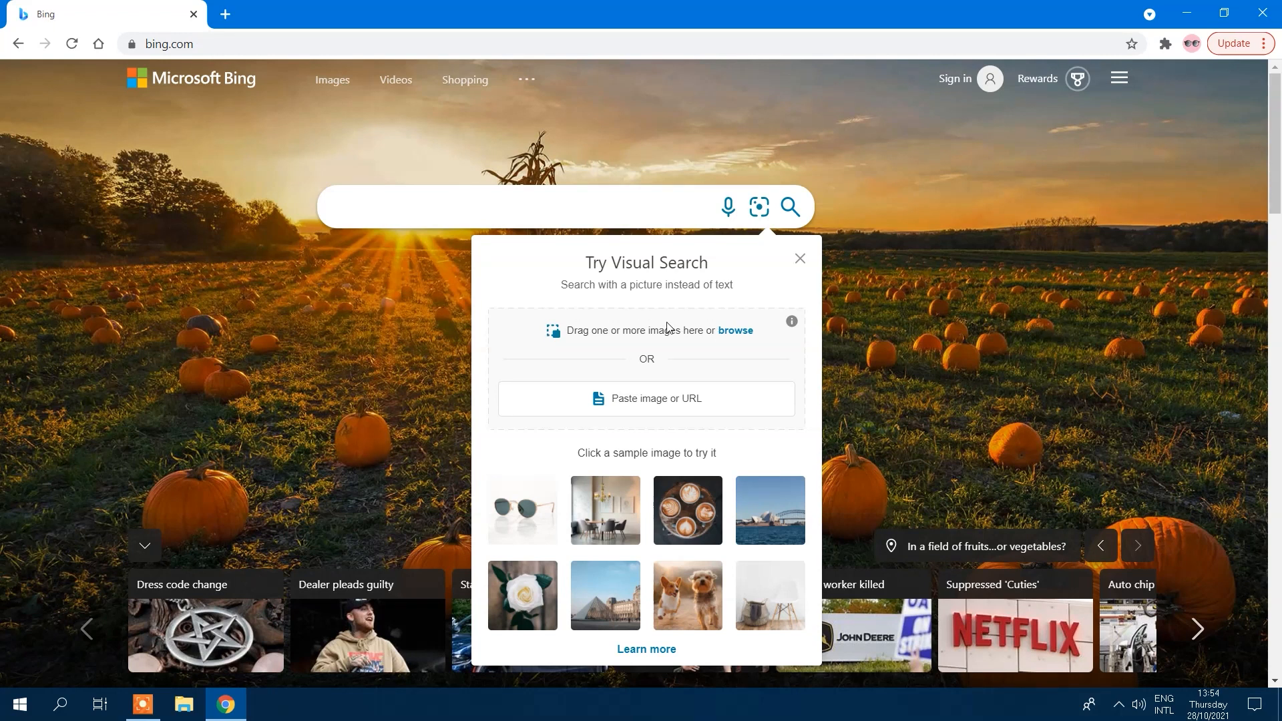
pyautogui.moveTo(735, 338)
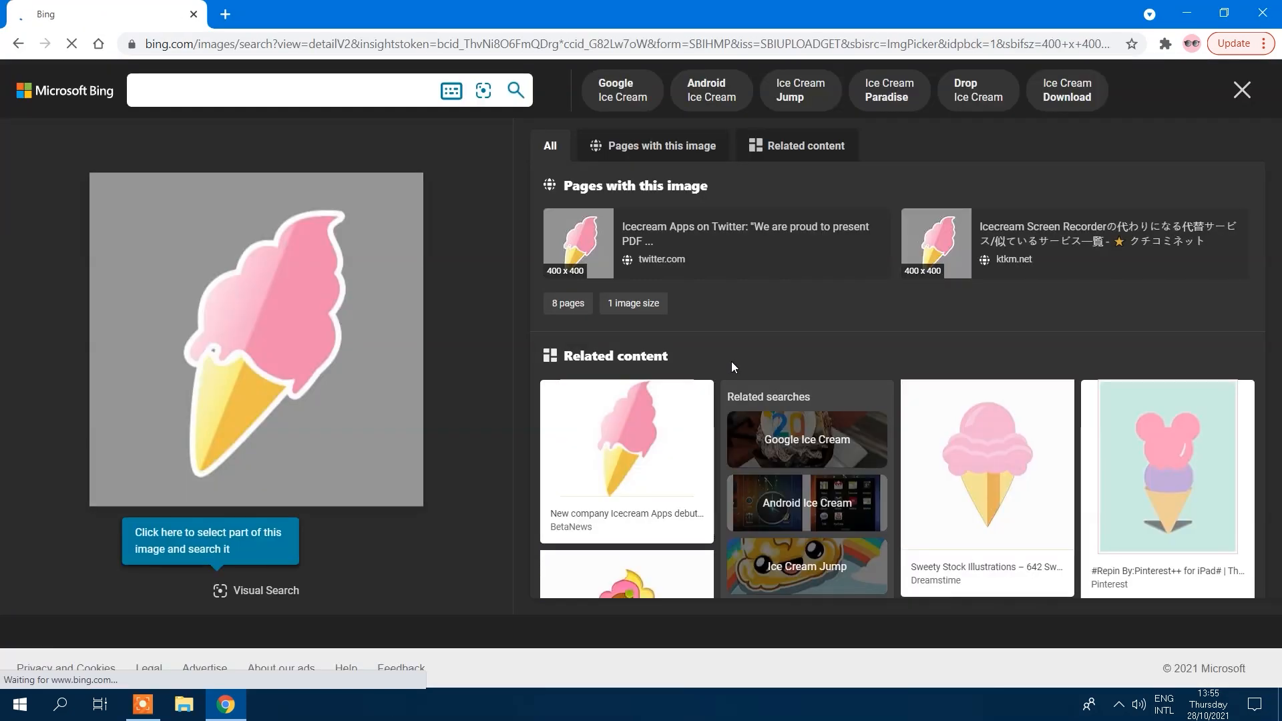
# - Return to the Bing home page, reopen visual search, then head to Yandex
pyautogui.click(16, 44)
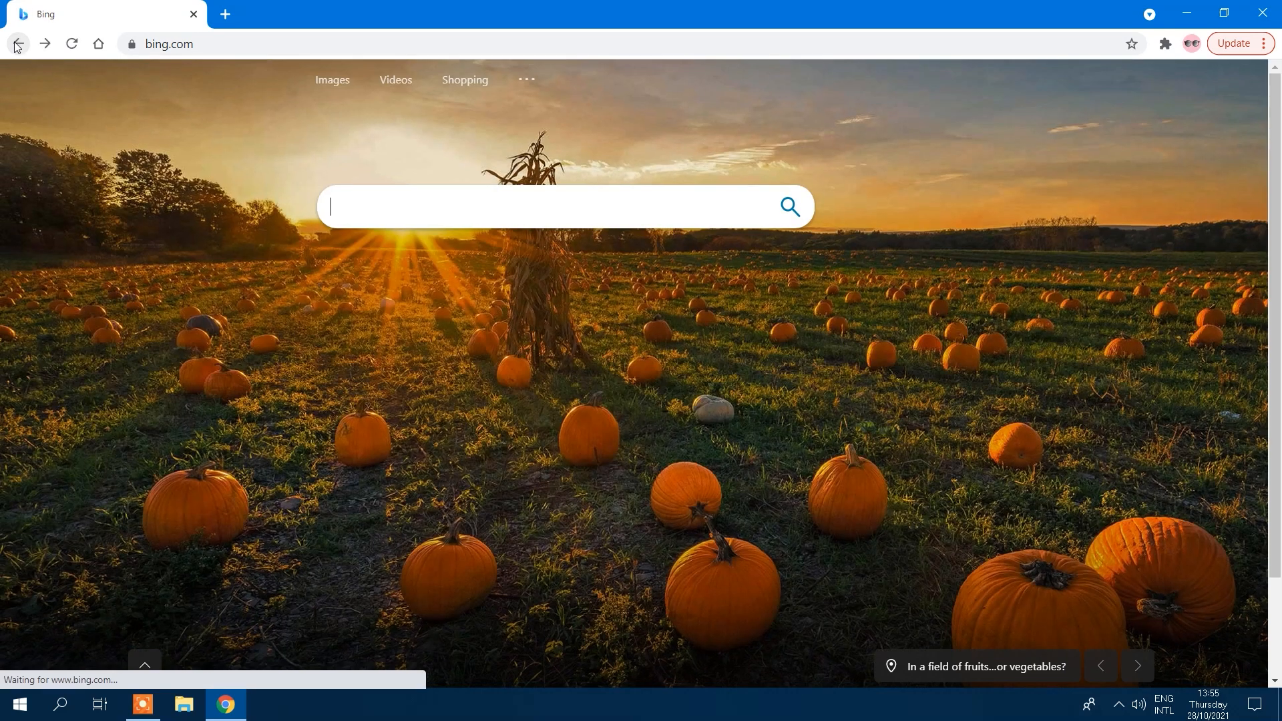
pyautogui.click(760, 206)
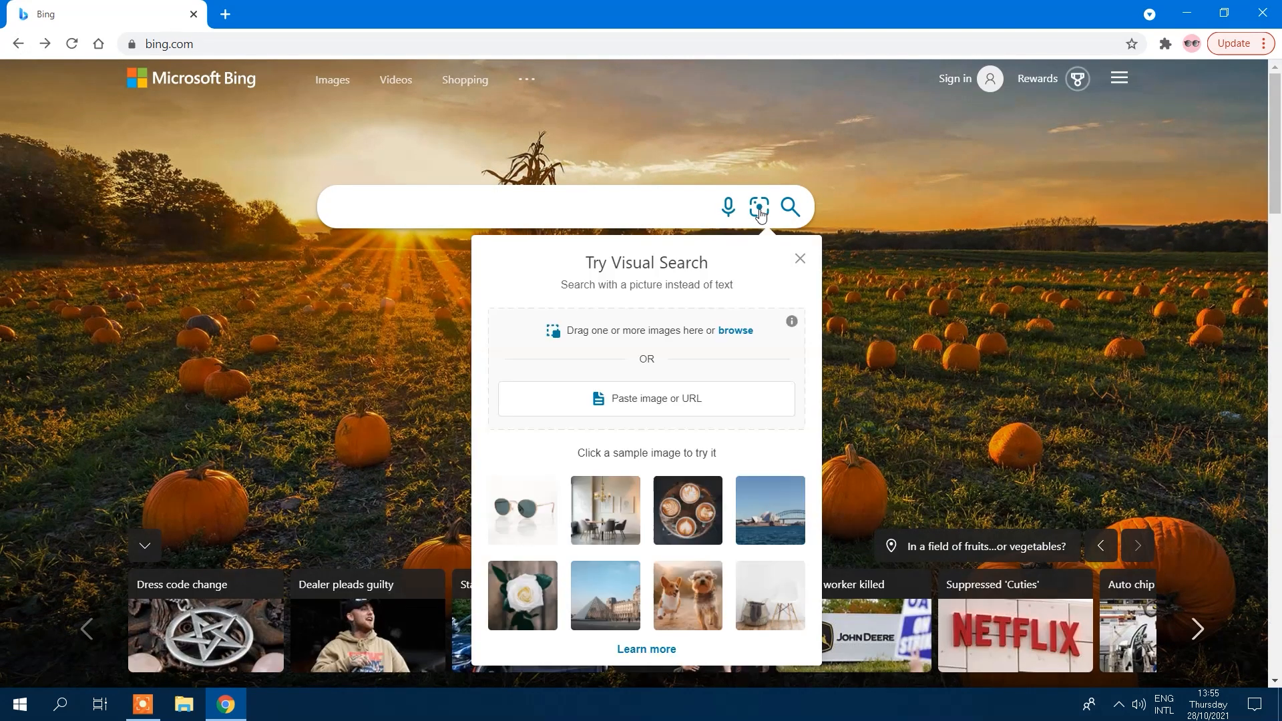
pyautogui.click(645, 399)
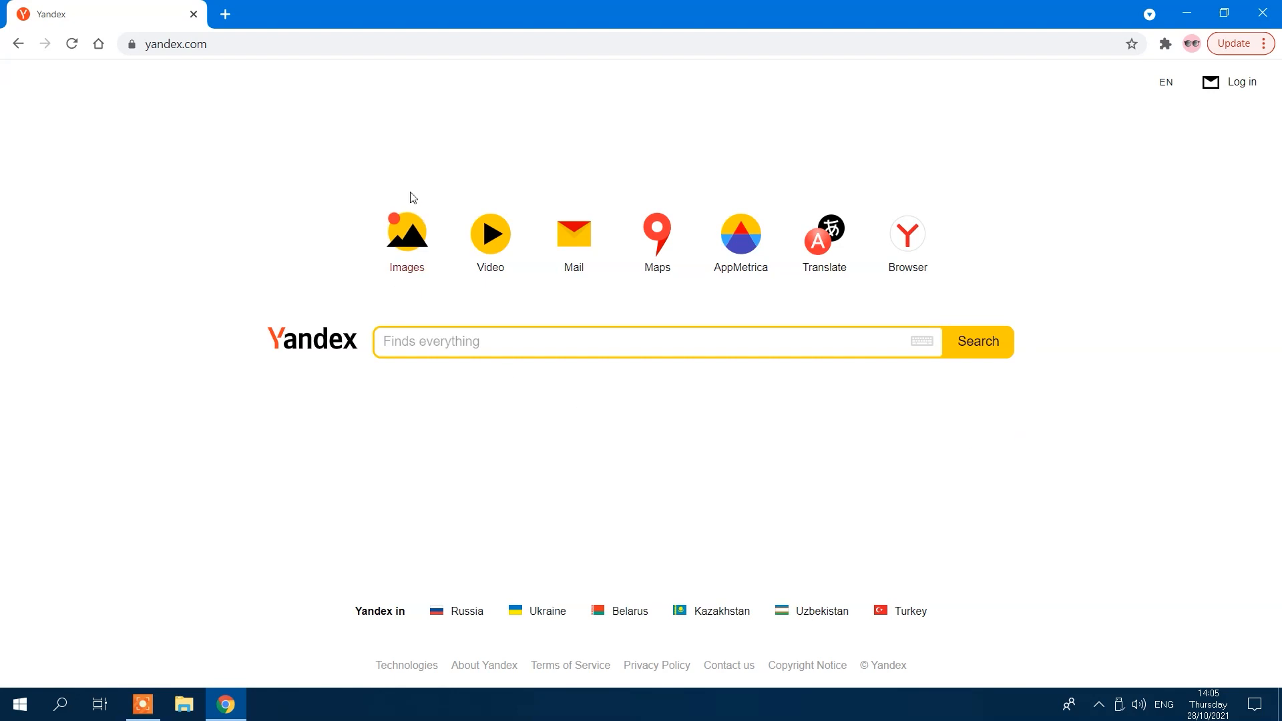
# - Search Yandex Images with the pasted ice cream logo image URL
pyautogui.click(407, 232)
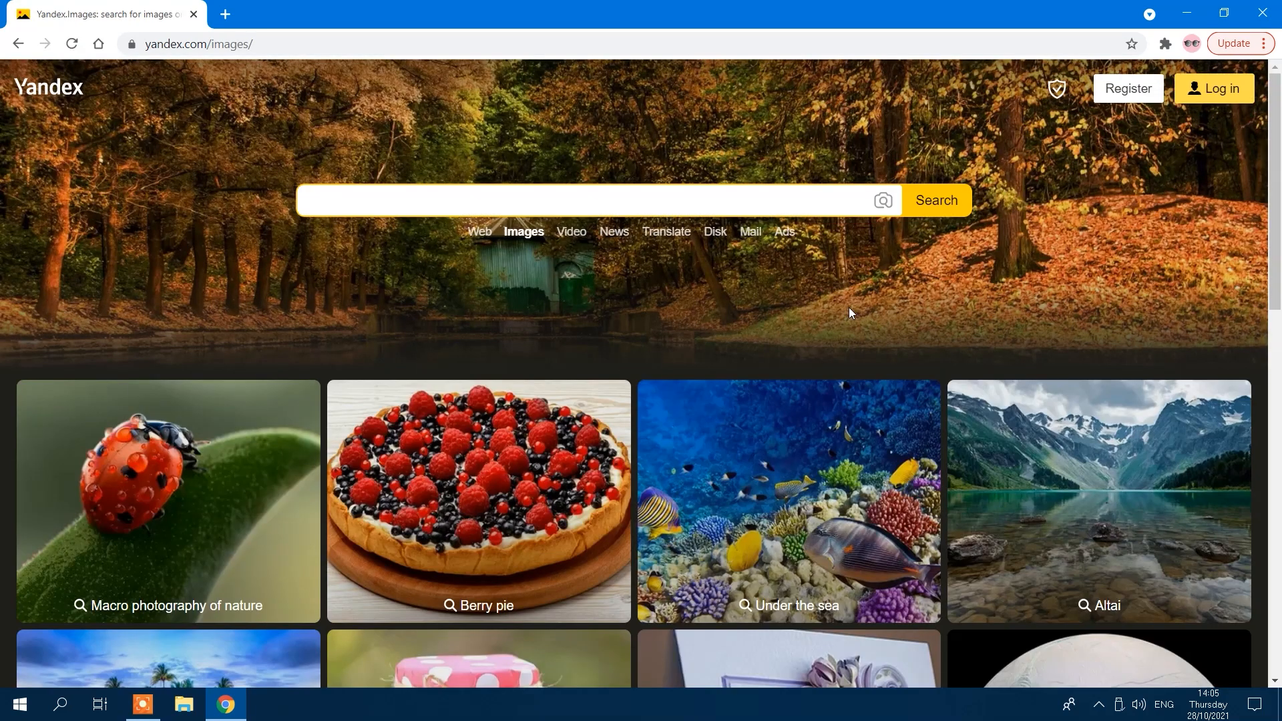
pyautogui.click(882, 200)
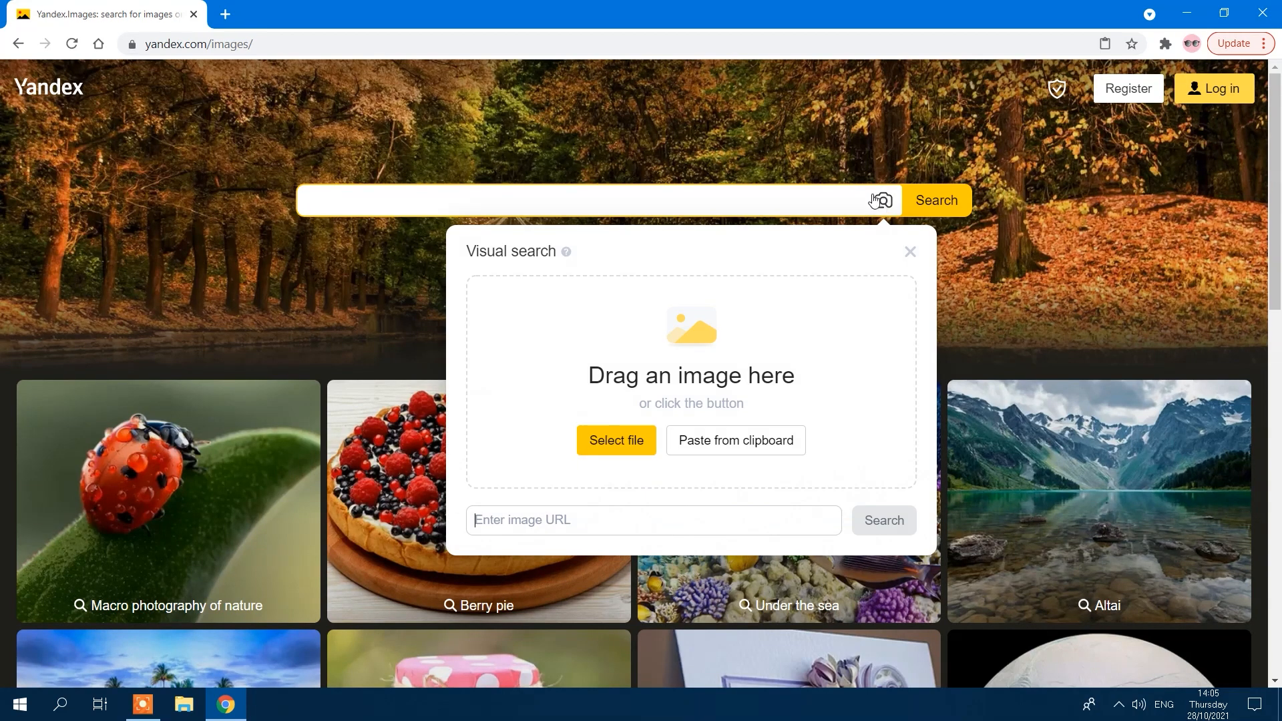
pyautogui.moveTo(709, 385)
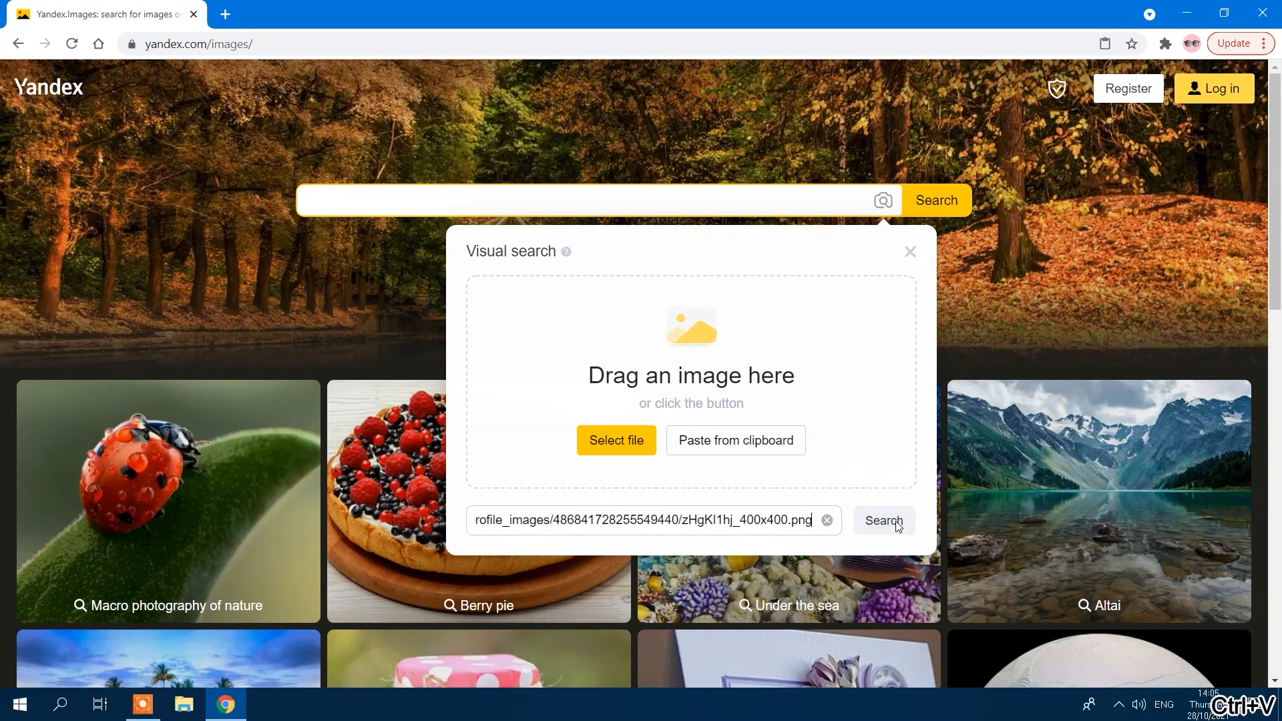
pyautogui.click(883, 521)
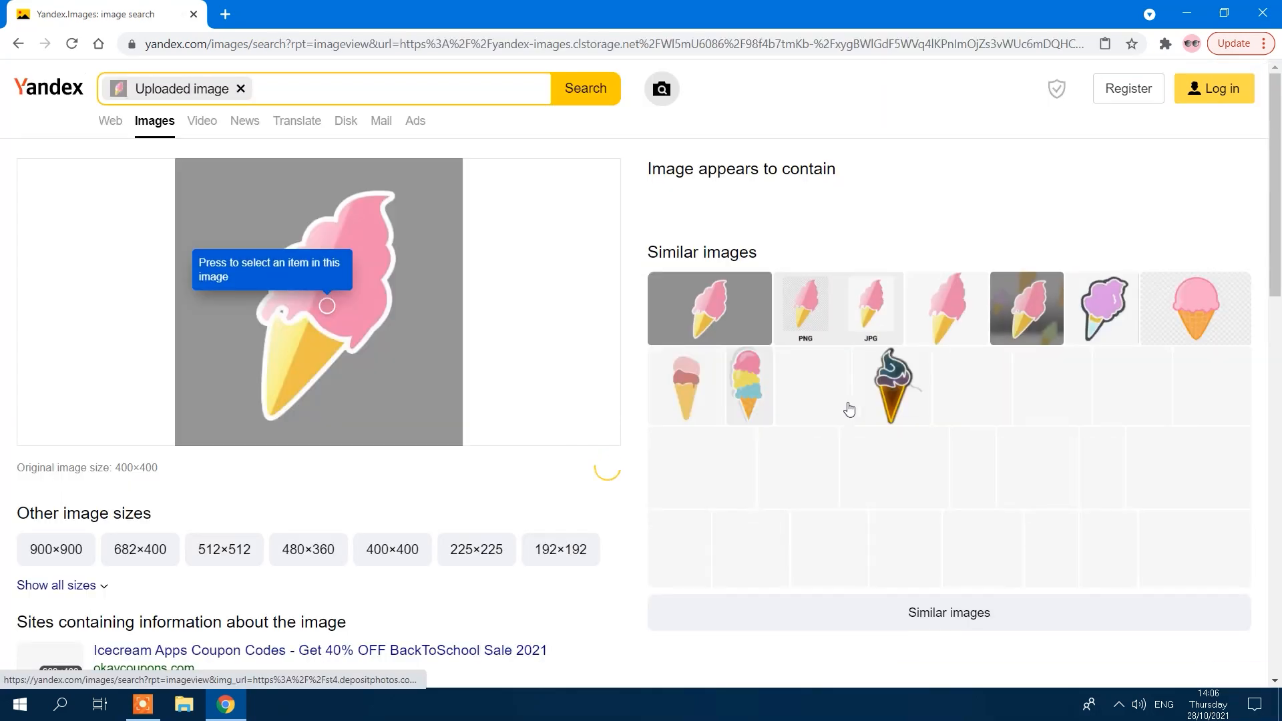